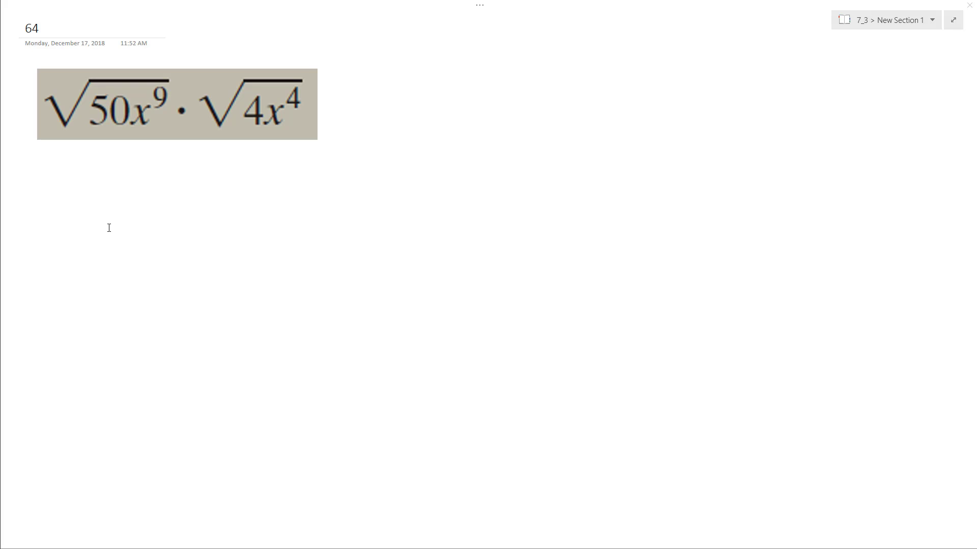
Step: Ink √(50x⁹·4x⁴) under the problem image and begin √200 below it
{"action": "left_click_drag", "start_coordinate": [83, 175], "coordinate": [80, 253]}
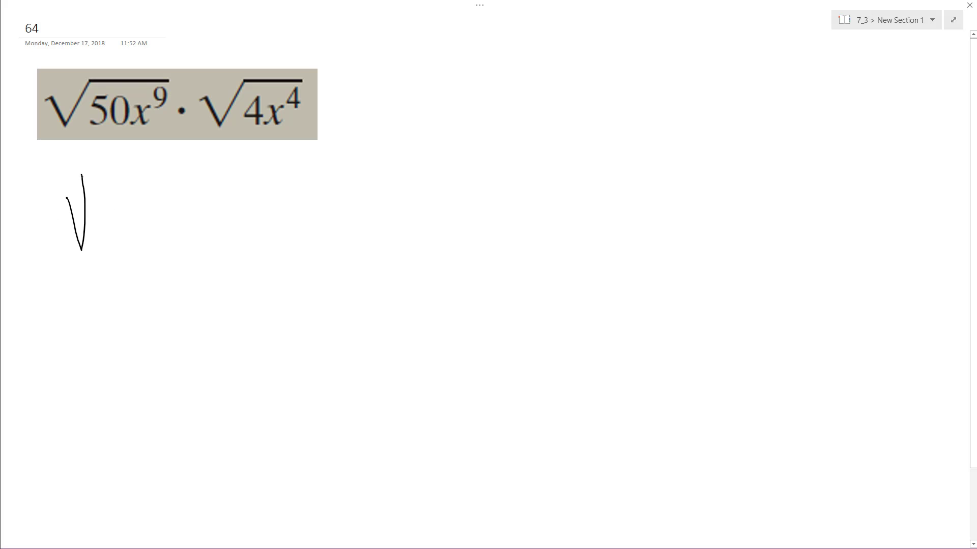
{"action": "left_click_drag", "start_coordinate": [81, 174], "coordinate": [262, 160]}
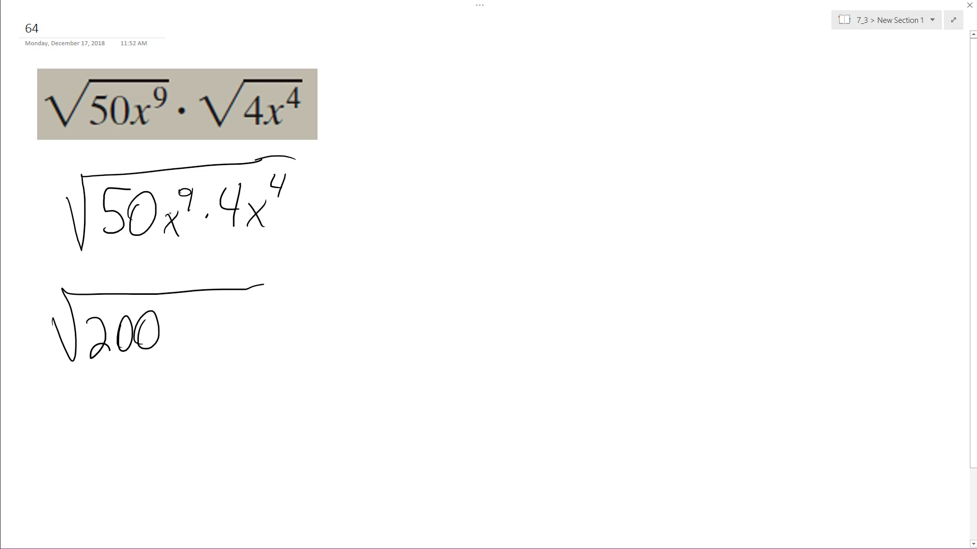
Step: Complete the second line as √(200x¹³), circling exponents 9 and 4
{"action": "left_click_drag", "start_coordinate": [186, 190], "coordinate": [280, 187]}
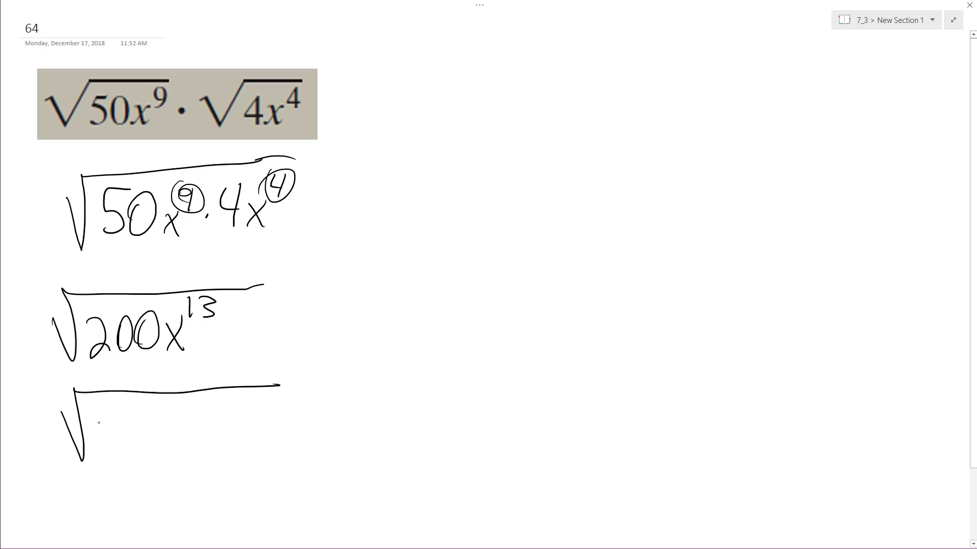
Step: Write √(100·2·x¹²·x), bracket 100 and x¹² as perfect squares, and draw an up-right arrow
{"action": "type", "text": "100·2·x12·x"}
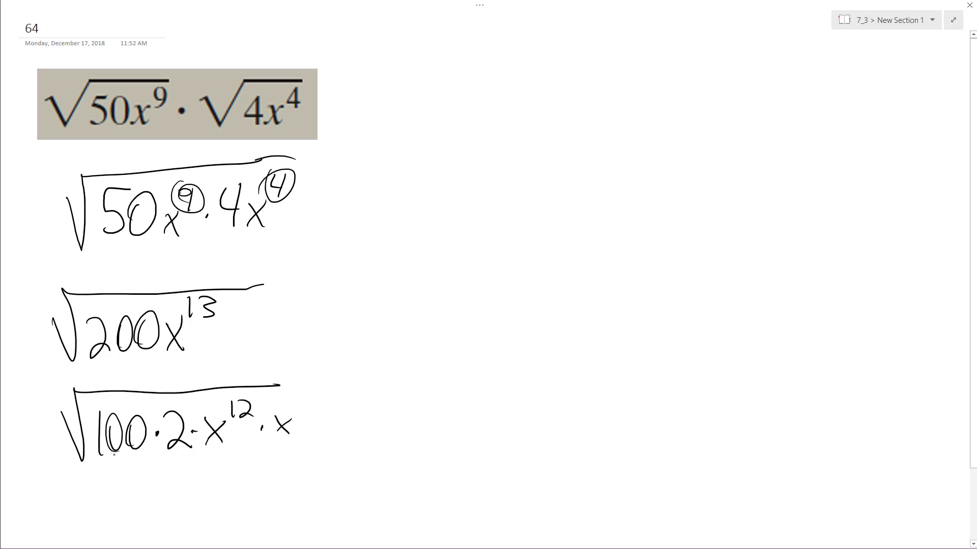
{"action": "left_click_drag", "start_coordinate": [94, 449], "coordinate": [147, 480]}
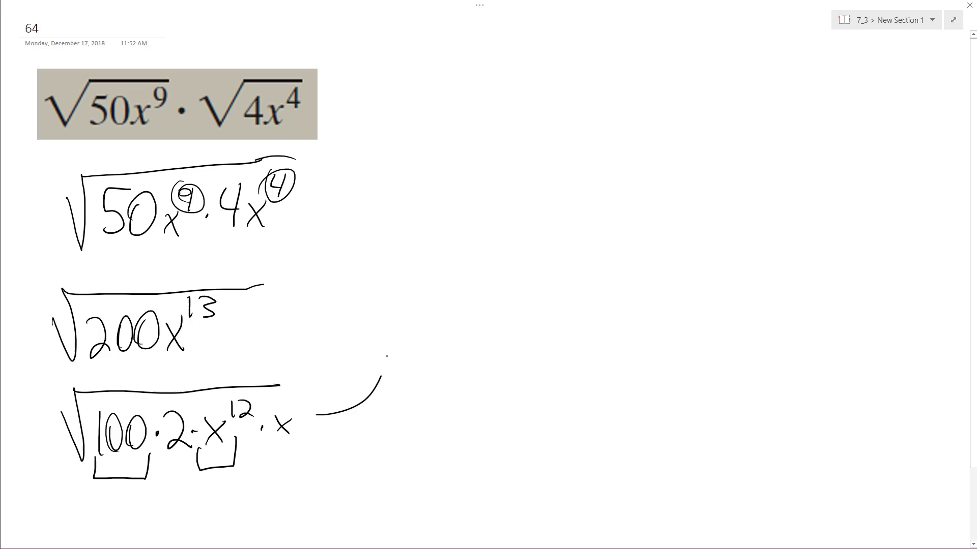
{"action": "left_click_drag", "start_coordinate": [317, 414], "coordinate": [411, 112]}
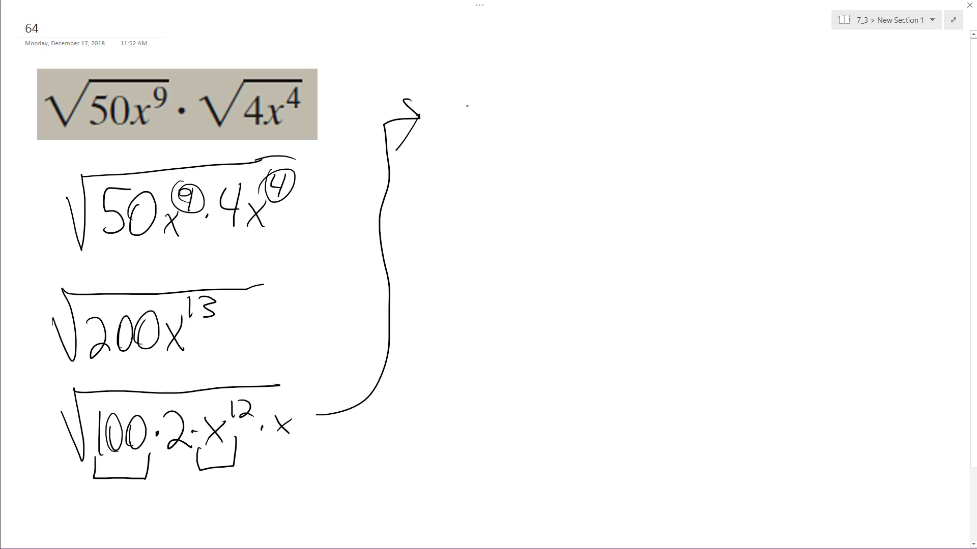